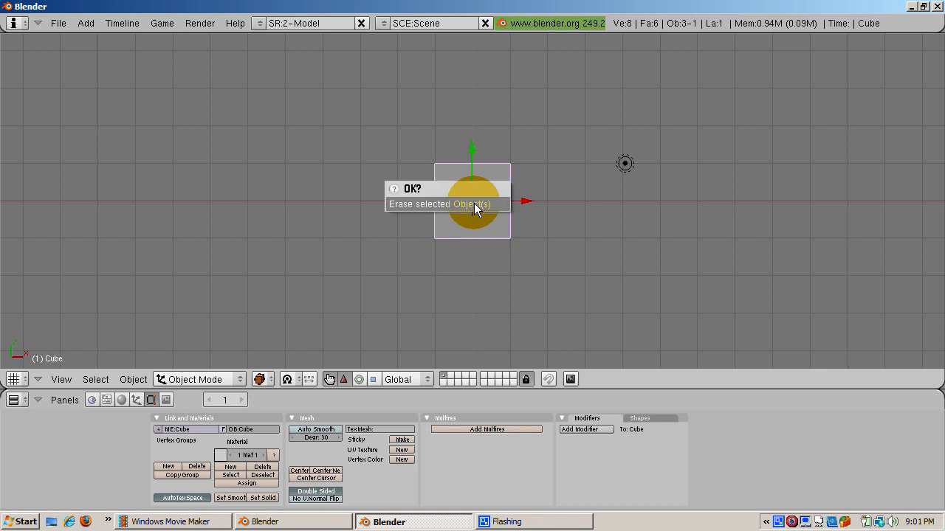
Delete the default cube and add a Suzanne monkey mesh at the scene centre.
{"action": "left_click", "coordinate": [440, 204]}
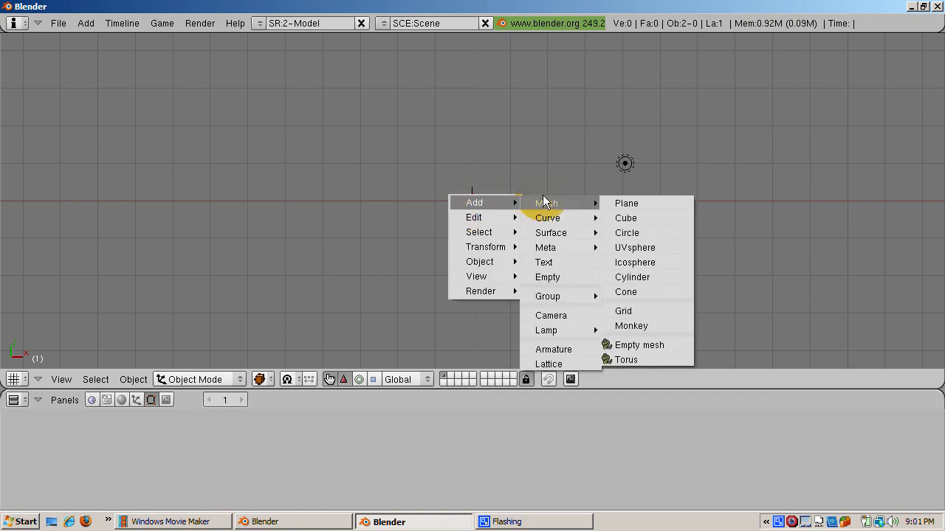
{"action": "mouse_move", "coordinate": [640, 326]}
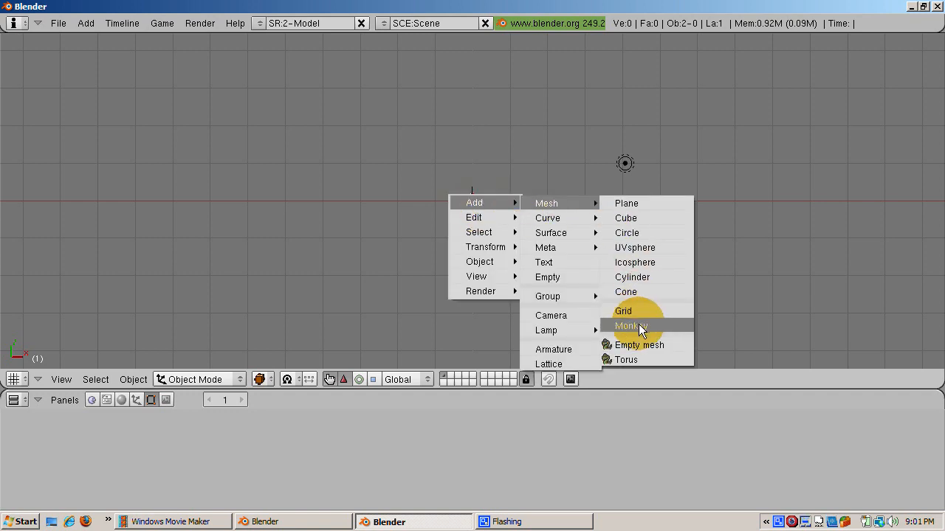
{"action": "left_click", "coordinate": [631, 326]}
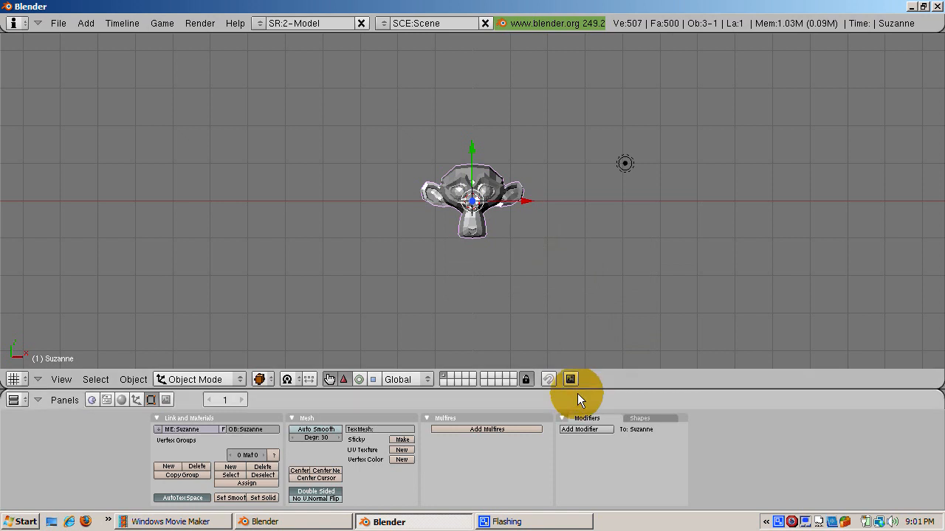
{"action": "mouse_move", "coordinate": [125, 410]}
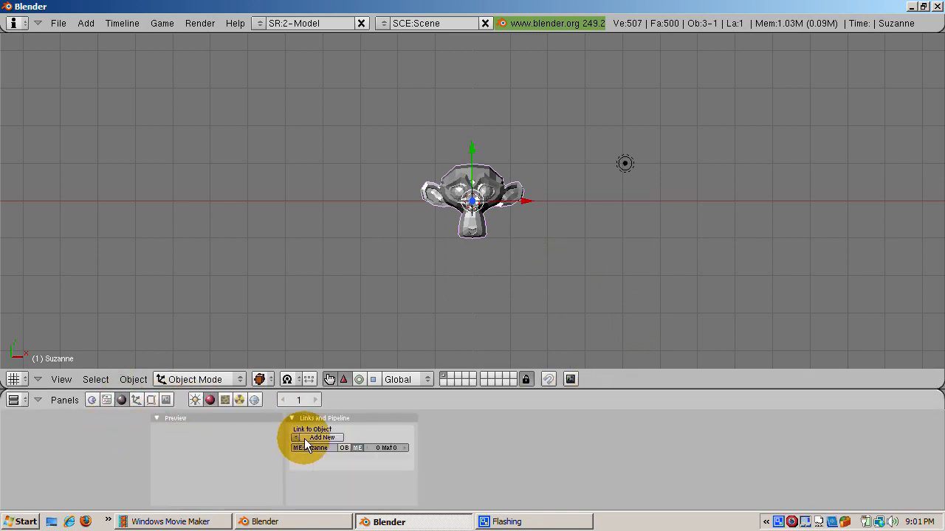
Give the monkey a new green material and return to its editing settings.
{"action": "left_click", "coordinate": [322, 436]}
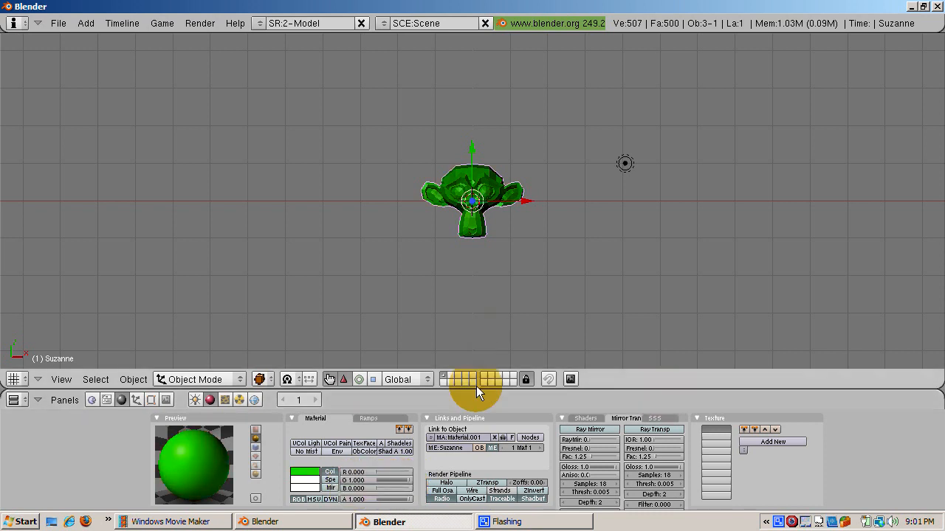
{"action": "left_click", "coordinate": [150, 399]}
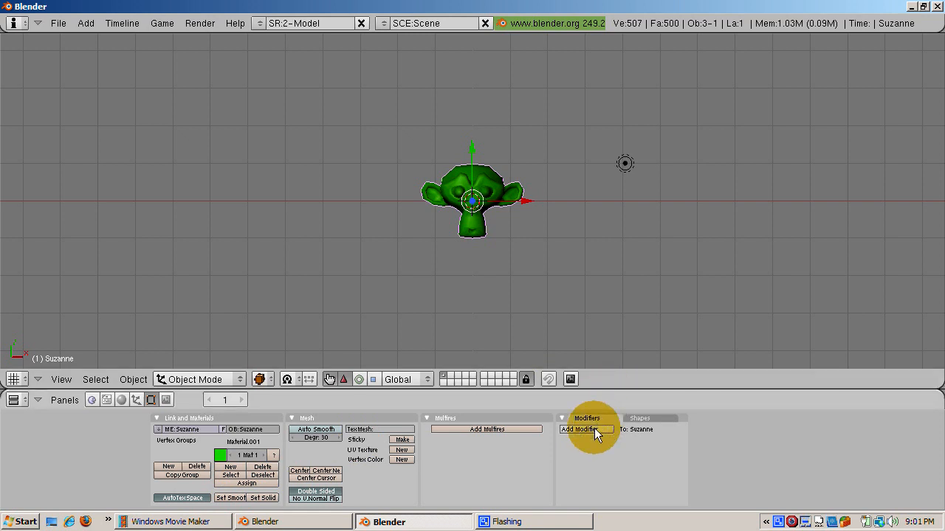
Repeat the green monkey into a row with an Array modifier and render it.
{"action": "left_click", "coordinate": [584, 429]}
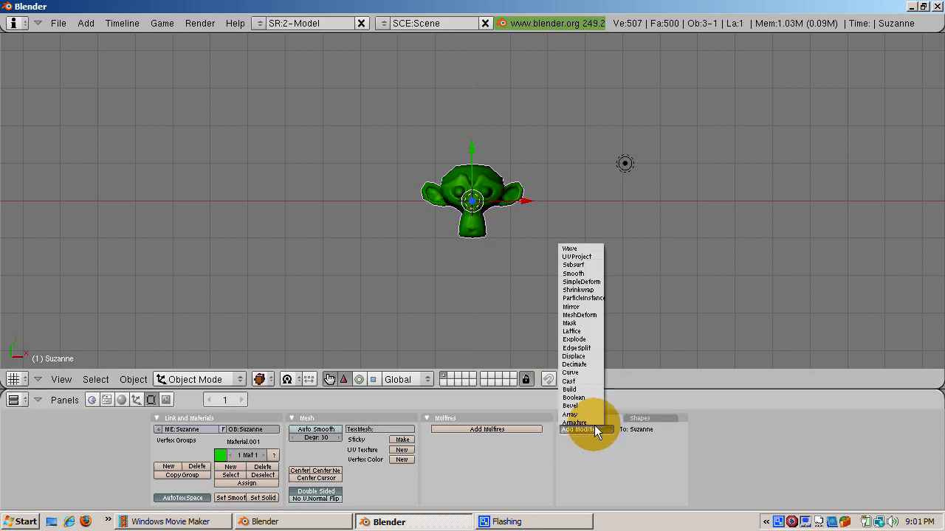
{"action": "mouse_move", "coordinate": [593, 419]}
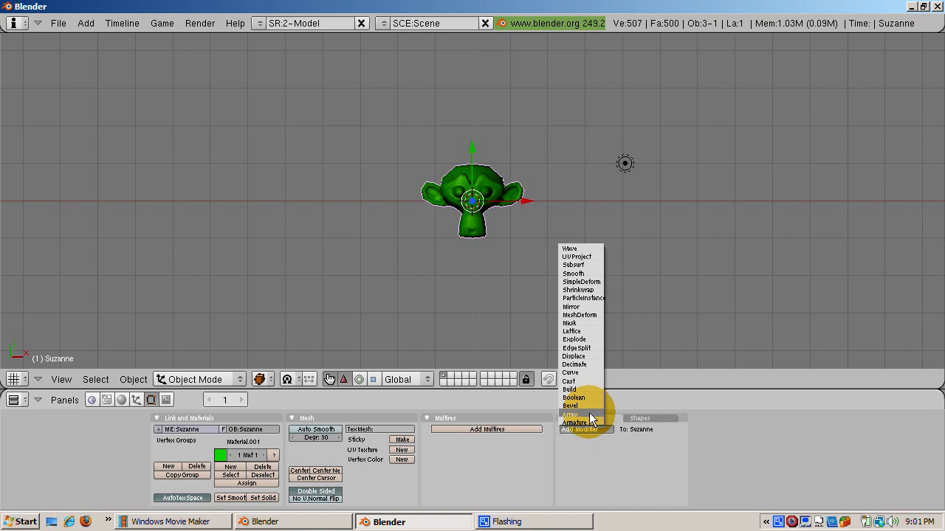
{"action": "left_click", "coordinate": [570, 416]}
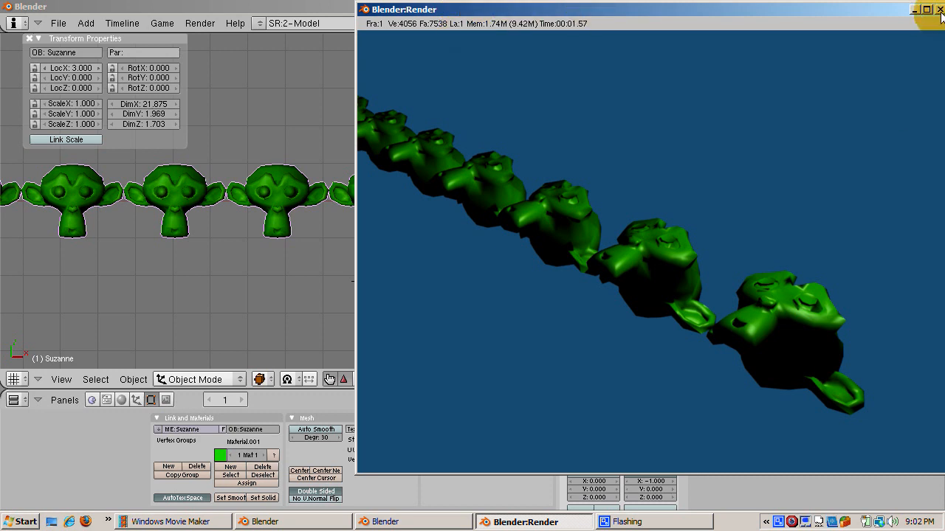
Enable compositing nodes and place the Composite node far right of the Render Layer node.
{"action": "left_click", "coordinate": [940, 9]}
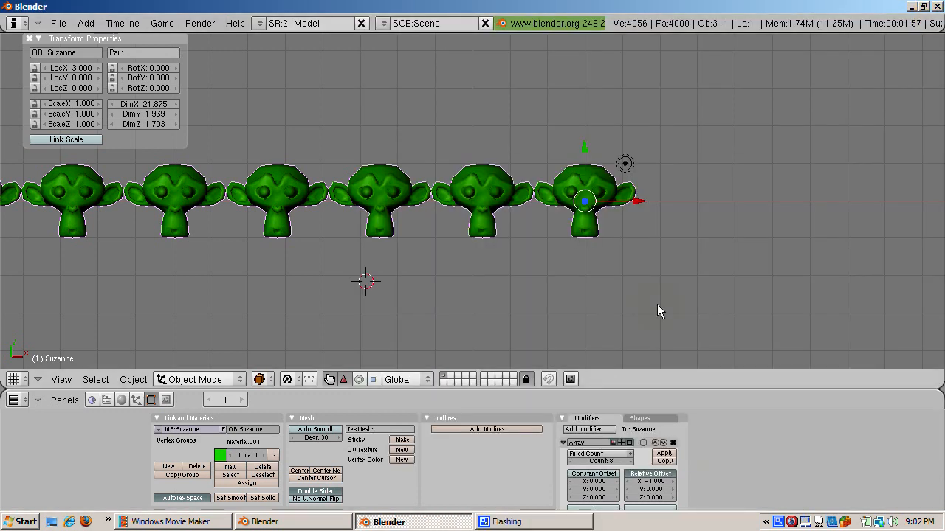
{"action": "mouse_move", "coordinate": [649, 297]}
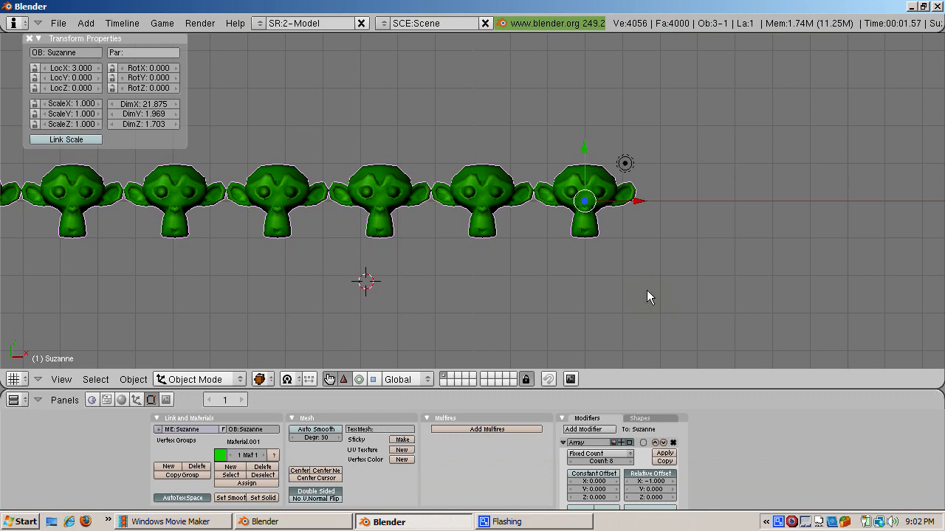
{"action": "scroll", "scroll_direction": "down", "scroll_amount": 3}
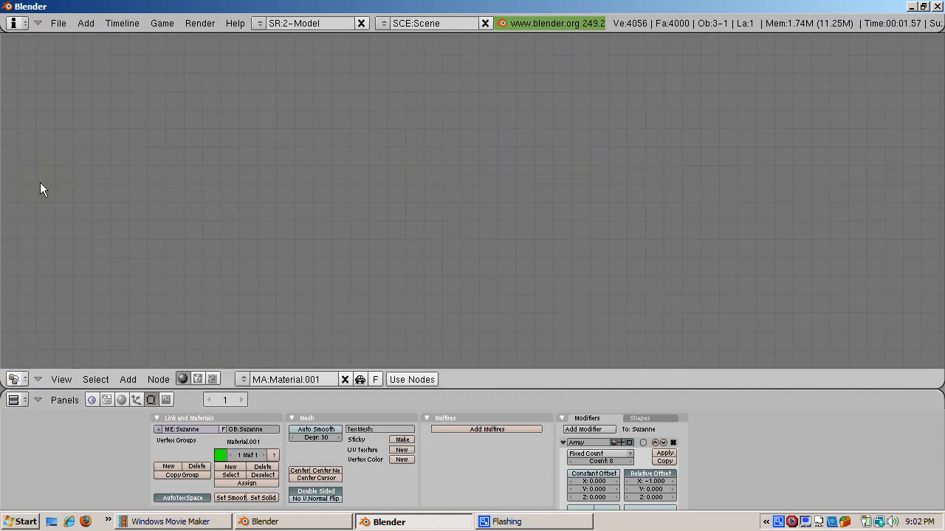
{"action": "mouse_move", "coordinate": [158, 378]}
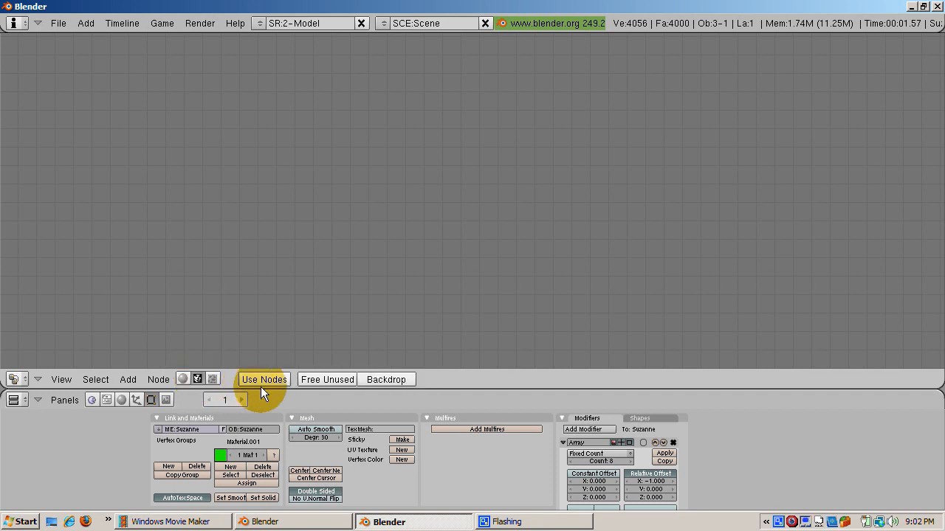
{"action": "left_click", "coordinate": [263, 379]}
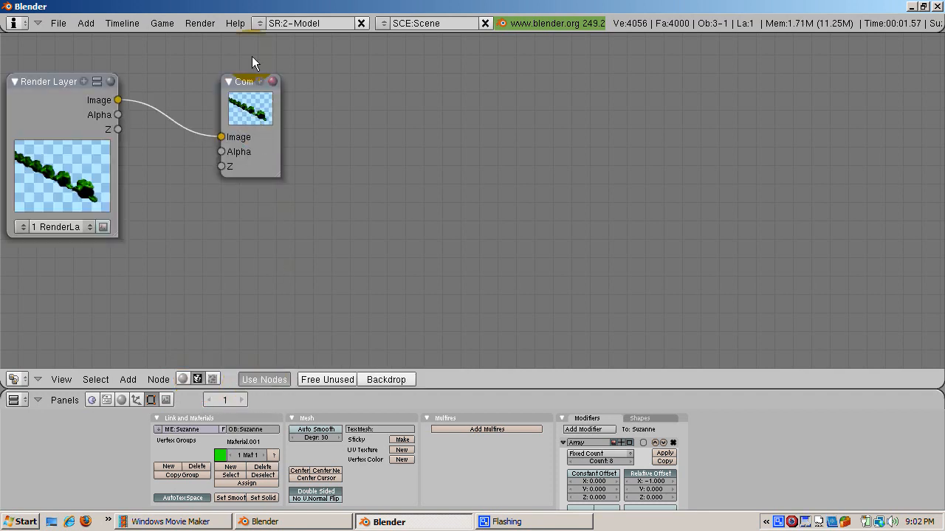
{"action": "left_click_drag", "start_coordinate": [243, 81], "coordinate": [325, 87]}
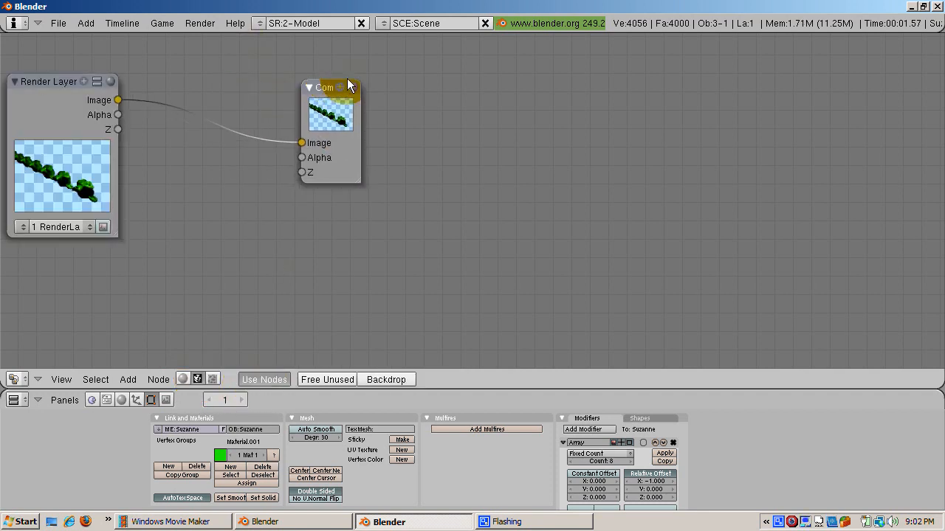
{"action": "left_click_drag", "start_coordinate": [325, 87], "coordinate": [564, 81]}
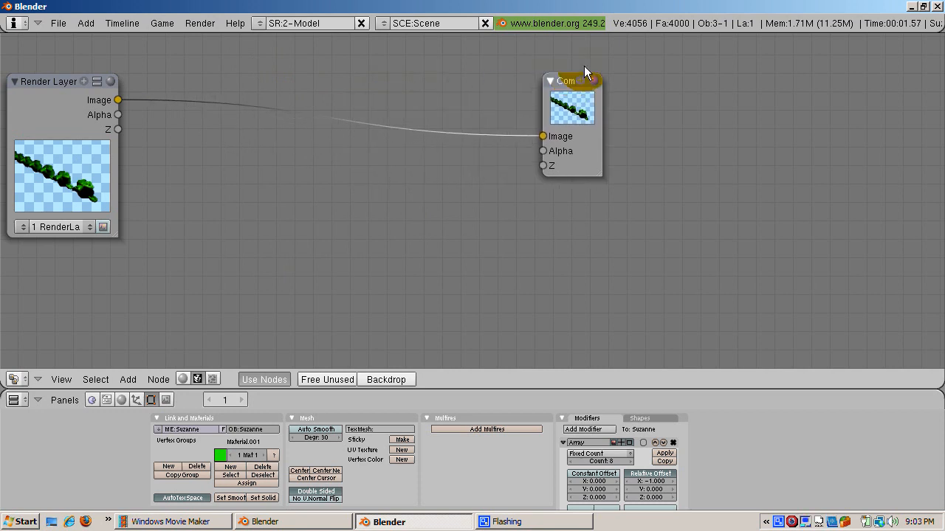
{"action": "left_click_drag", "start_coordinate": [572, 79], "coordinate": [829, 63]}
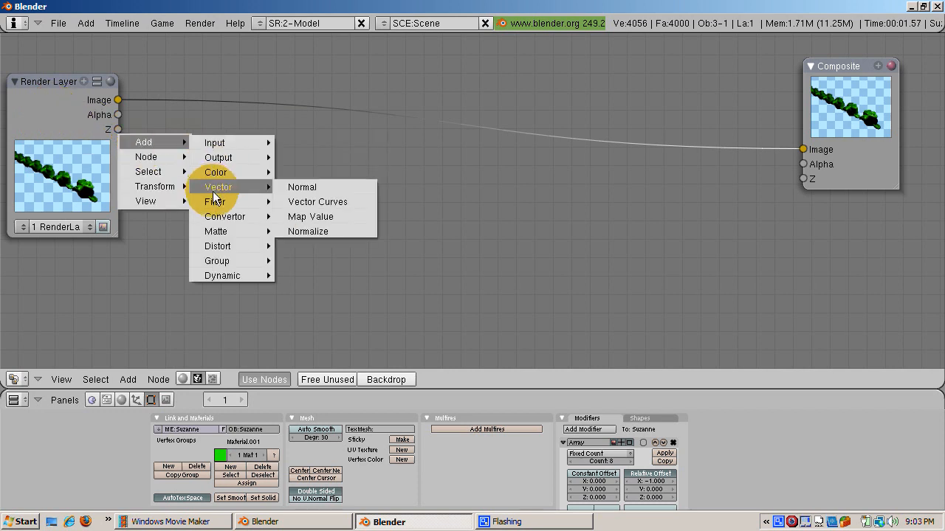
Add a Map Value node beside the Render Layer node for the Z depth.
{"action": "left_click", "coordinate": [310, 215]}
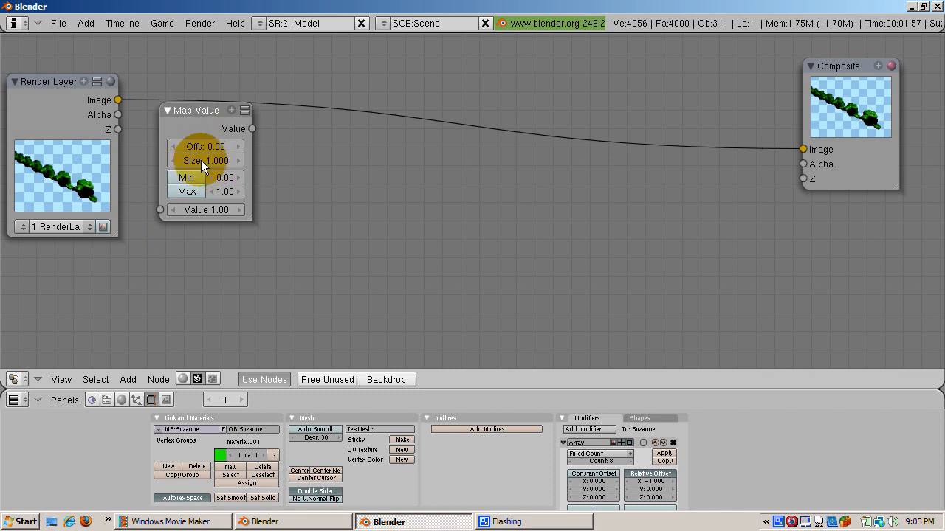
{"action": "mouse_move", "coordinate": [183, 159]}
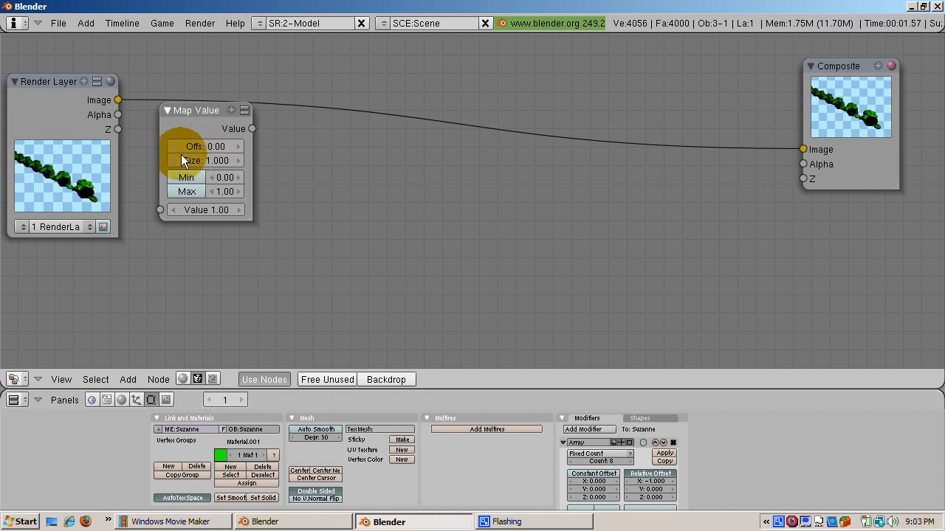
{"action": "mouse_move", "coordinate": [136, 144]}
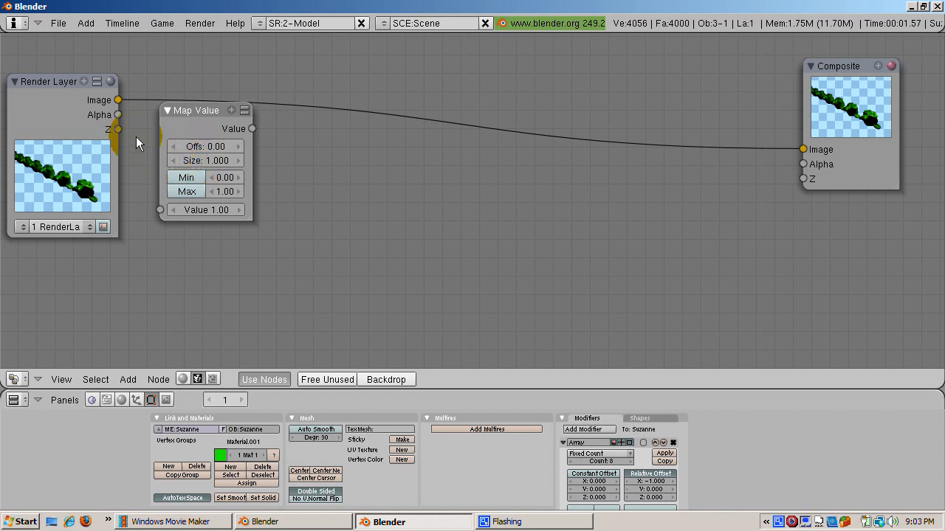
{"action": "mouse_move", "coordinate": [121, 132]}
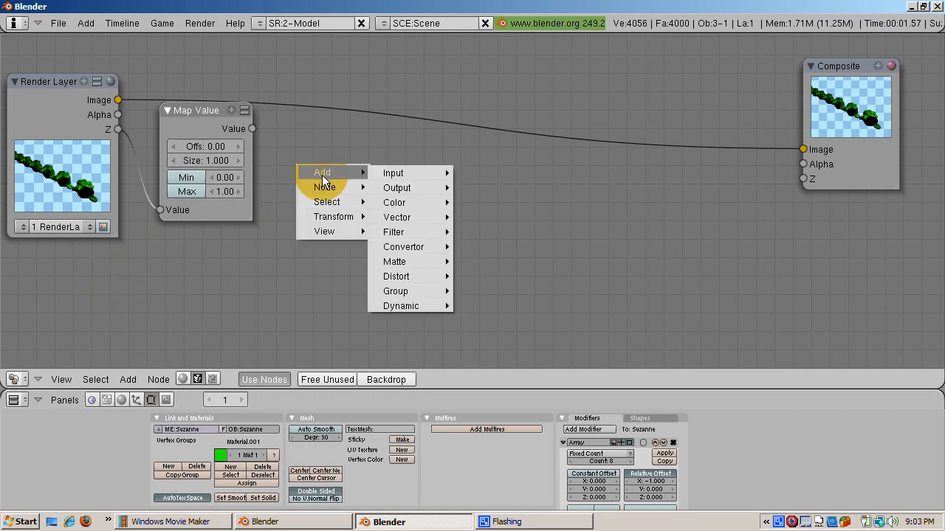
{"action": "mouse_move", "coordinate": [405, 246]}
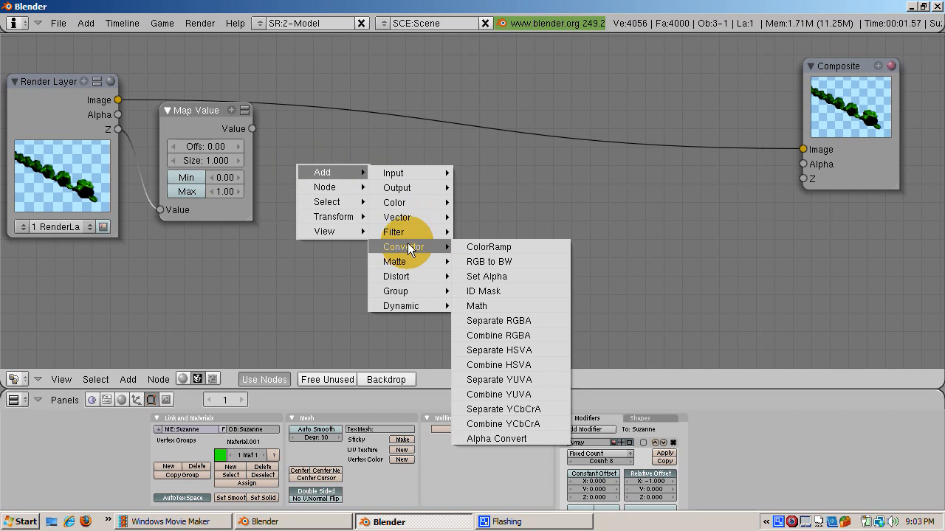
Add a ColorRamp node linking the Map Value output to the Composite node.
{"action": "left_click", "coordinate": [487, 247]}
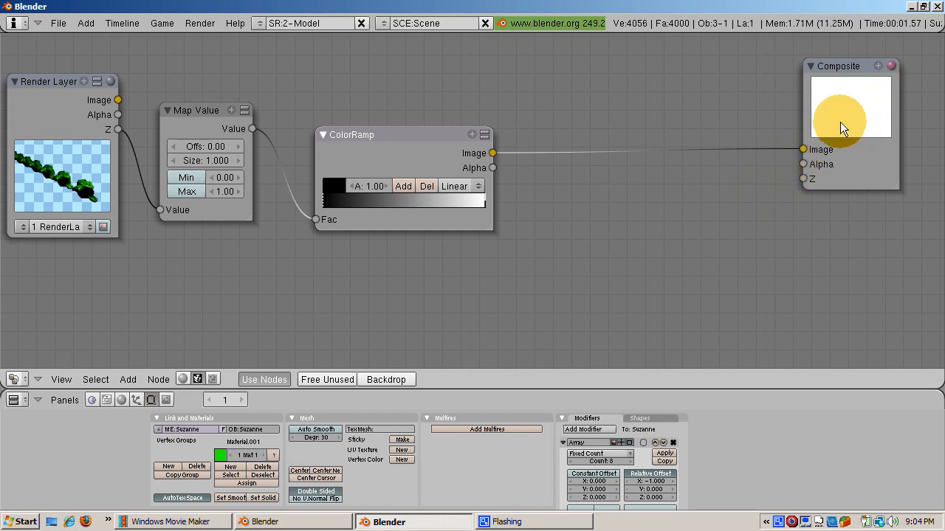
{"action": "mouse_move", "coordinate": [848, 124]}
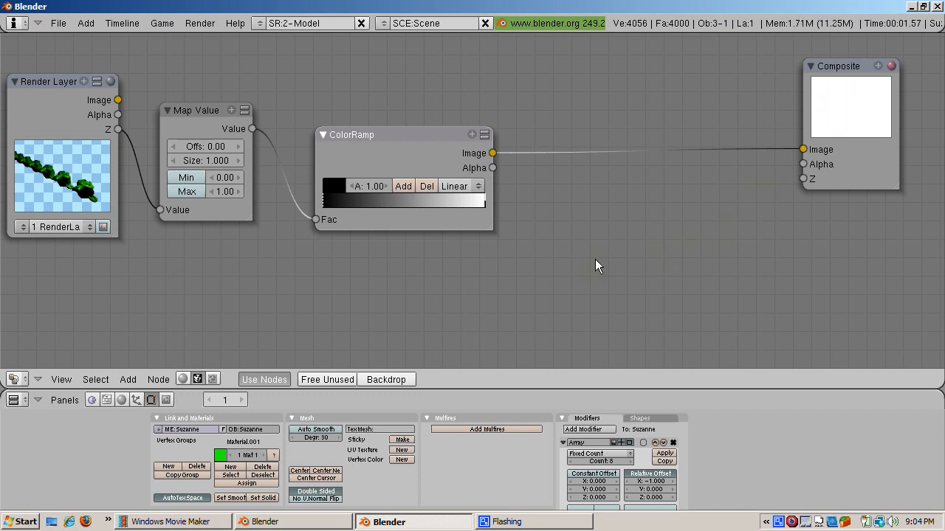
{"action": "mouse_move", "coordinate": [224, 258]}
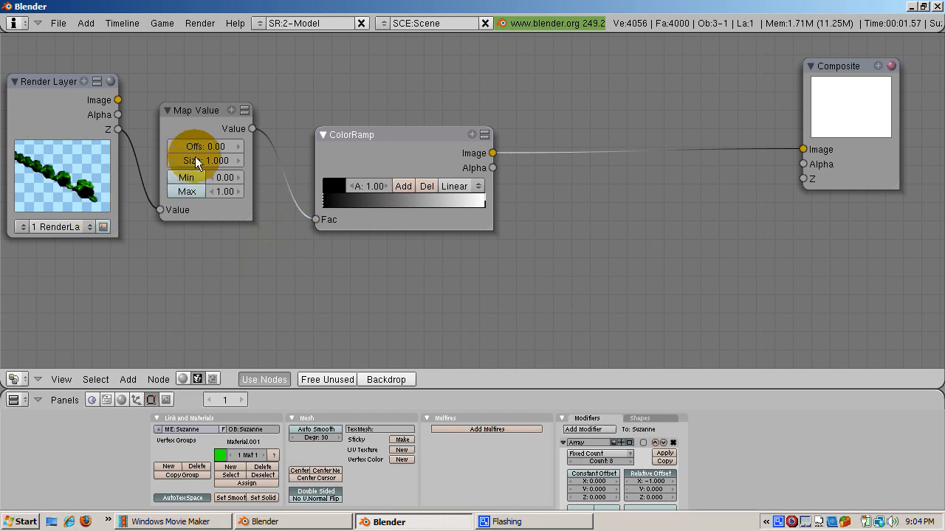
{"action": "mouse_move", "coordinate": [210, 147]}
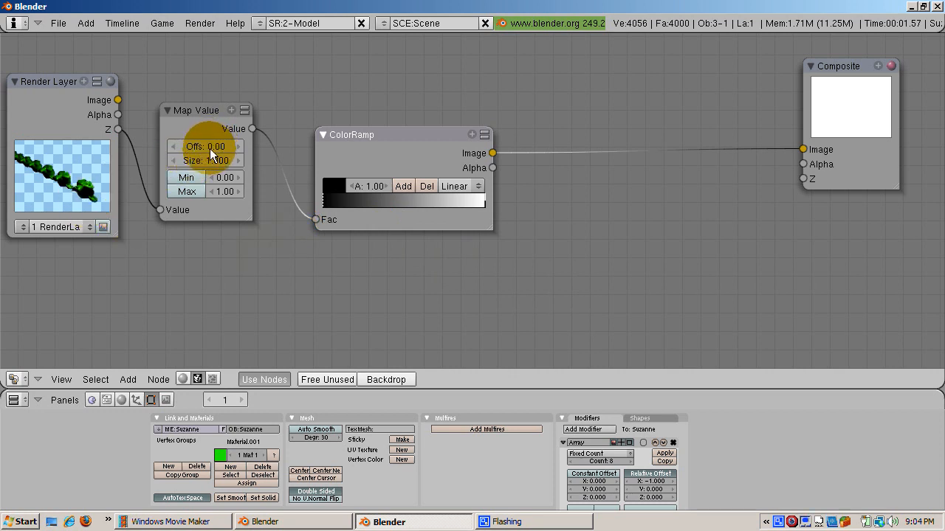
Set the Map Value node's offset to -6.00 and size to 0.100 for a grey depth gradient.
{"action": "left_click", "coordinate": [204, 146]}
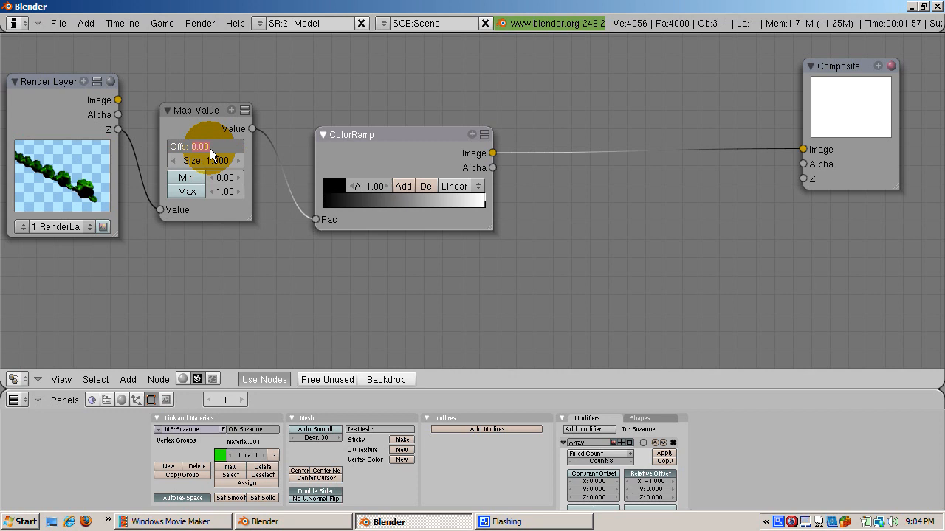
{"action": "left_click_drag", "start_coordinate": [207, 146], "coordinate": [170, 146]}
{"action": "type", "text": "-6"}
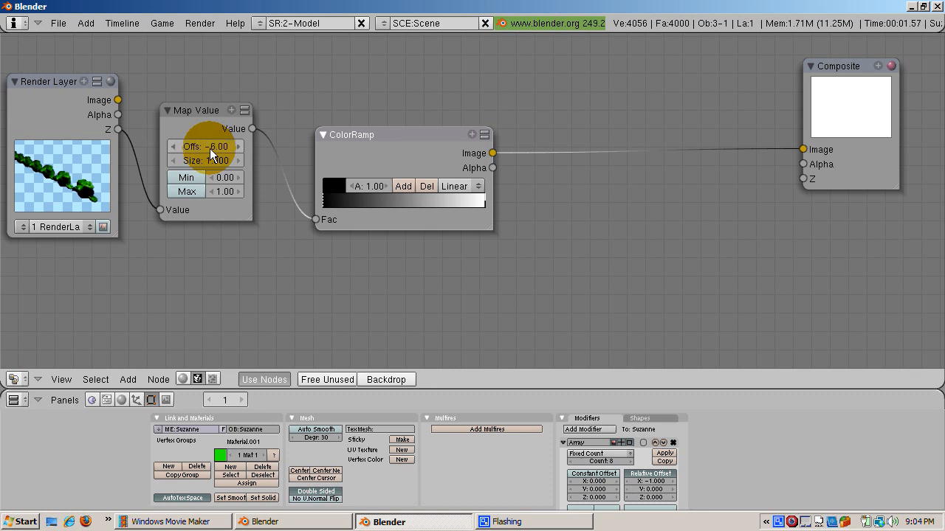
{"action": "left_click", "coordinate": [205, 161]}
{"action": "type", "text": "0."}
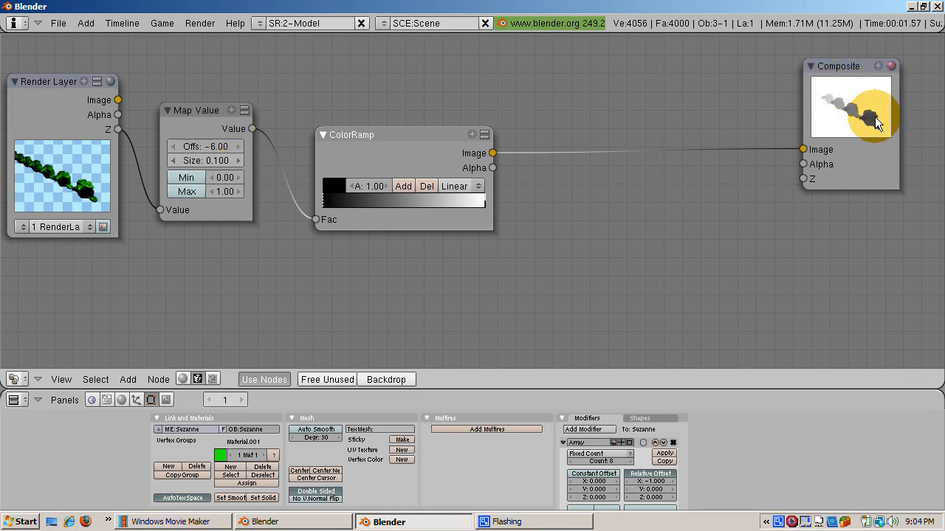
{"action": "mouse_move", "coordinate": [886, 130]}
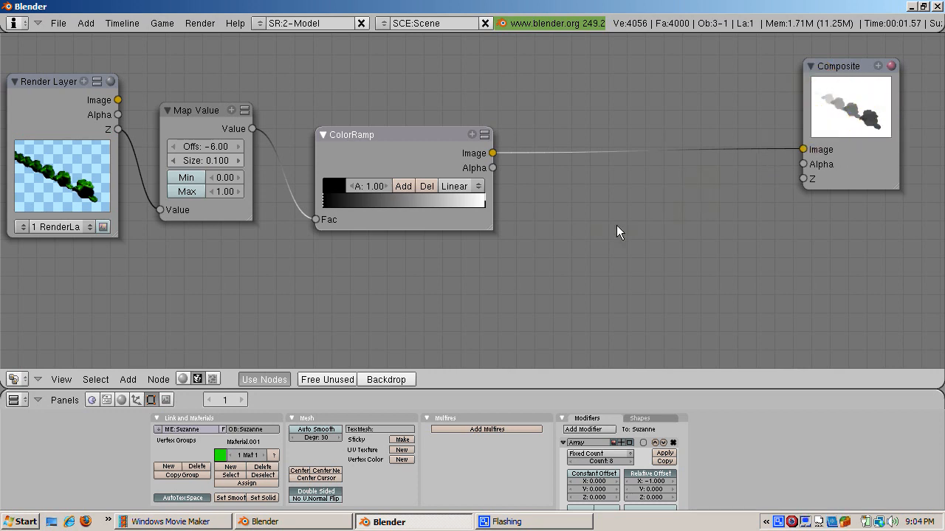
{"action": "mouse_move", "coordinate": [623, 221]}
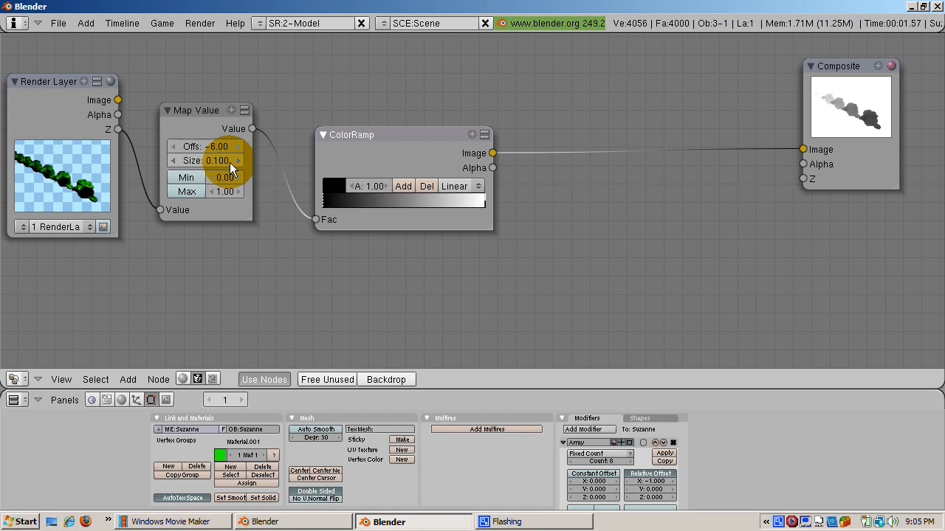
{"action": "mouse_move", "coordinate": [761, 77]}
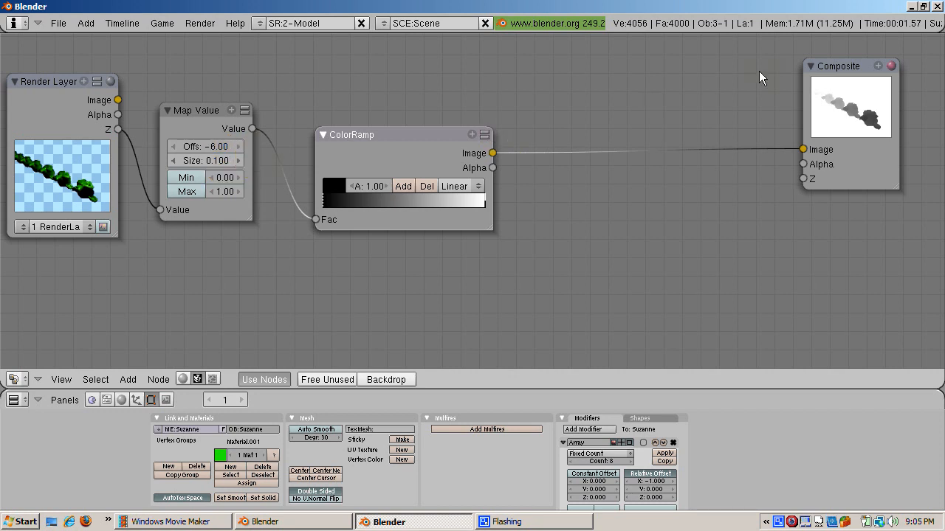
{"action": "mouse_move", "coordinate": [770, 124]}
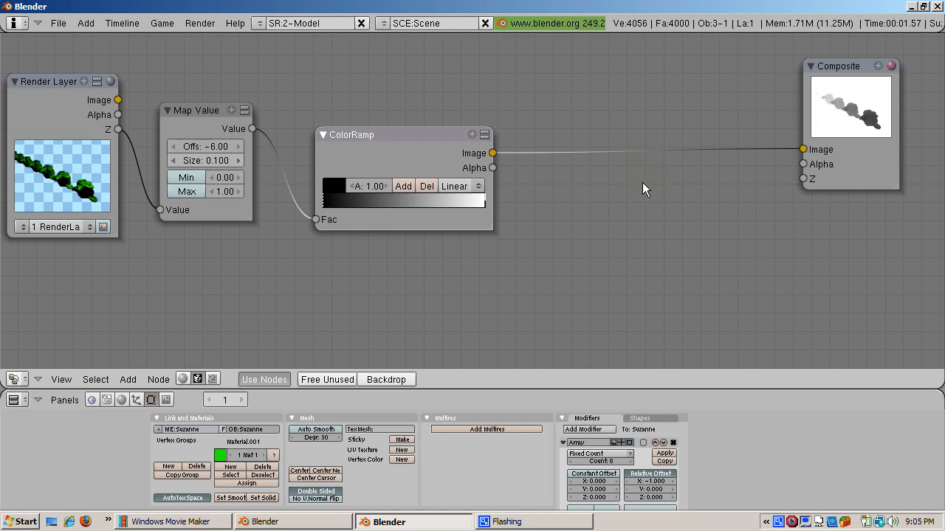
{"action": "mouse_move", "coordinate": [617, 195]}
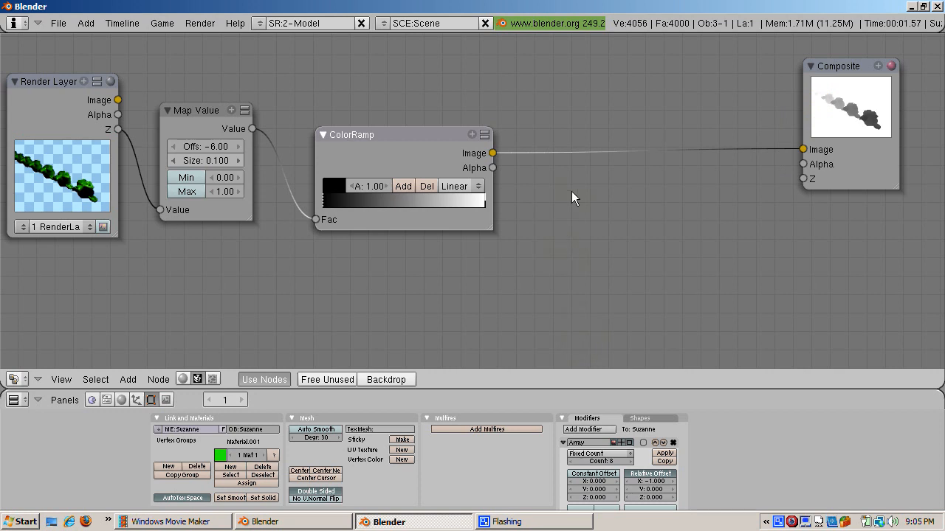
Add a Blur node of size 6, driven by the ColorRamp, feeding the Composite output.
{"action": "left_click", "coordinate": [575, 190]}
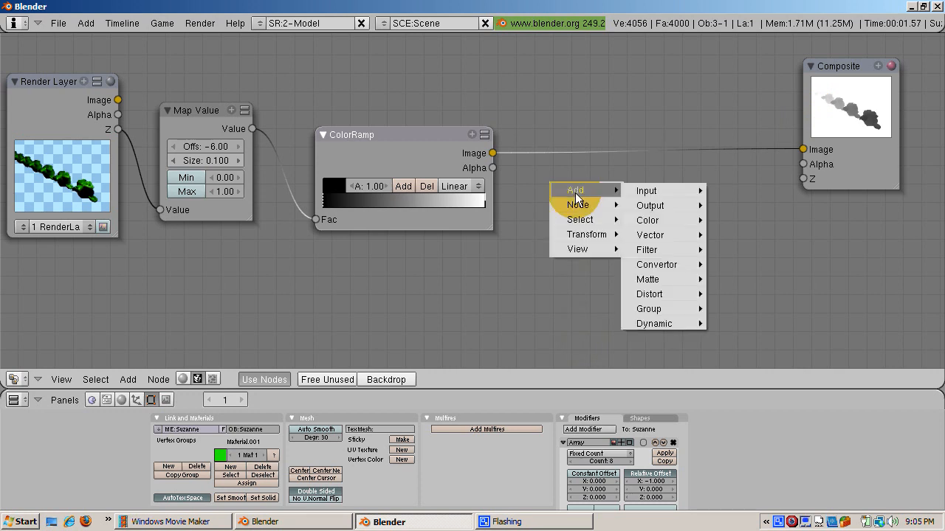
{"action": "mouse_move", "coordinate": [649, 235]}
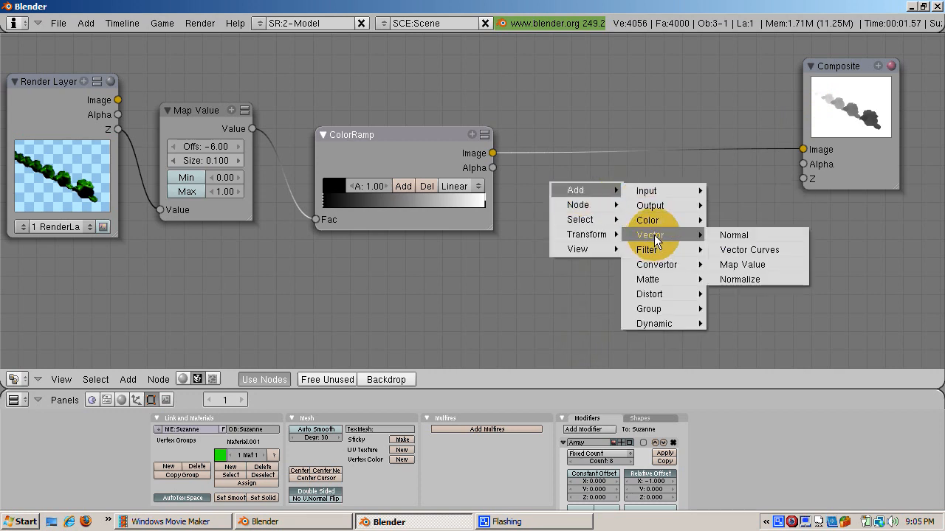
{"action": "mouse_move", "coordinate": [648, 250]}
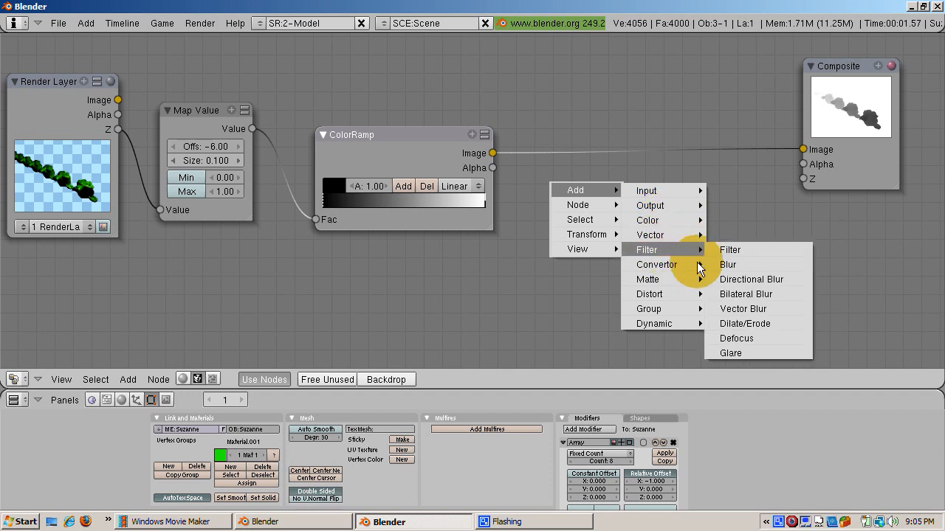
{"action": "left_click", "coordinate": [728, 264]}
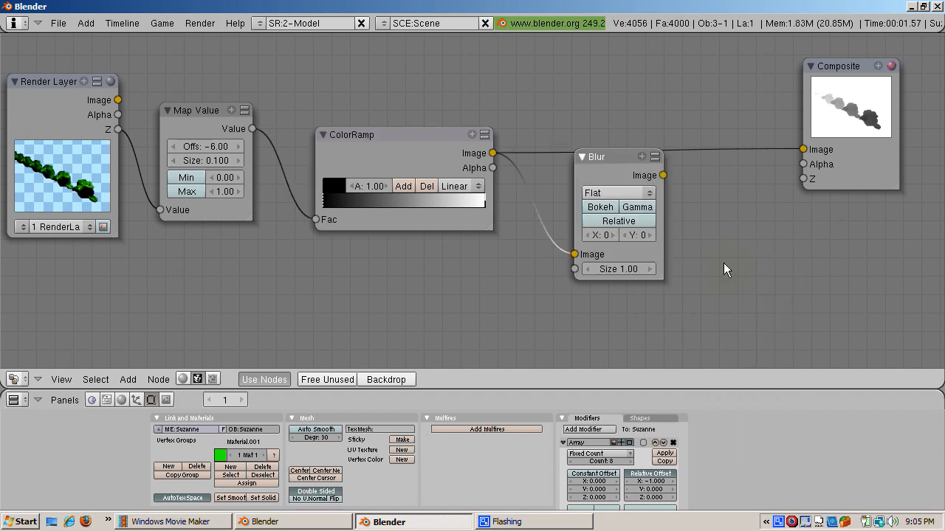
{"action": "left_click", "coordinate": [594, 156]}
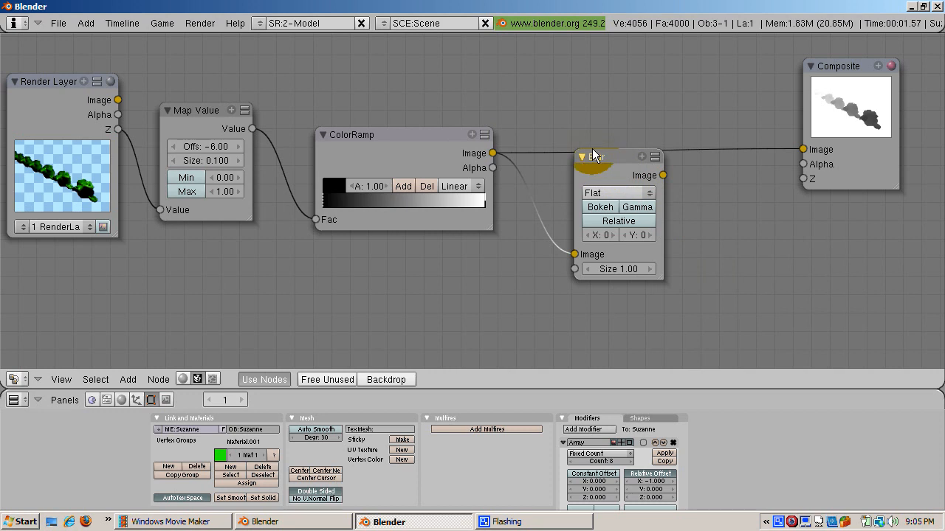
{"action": "left_click", "coordinate": [597, 157]}
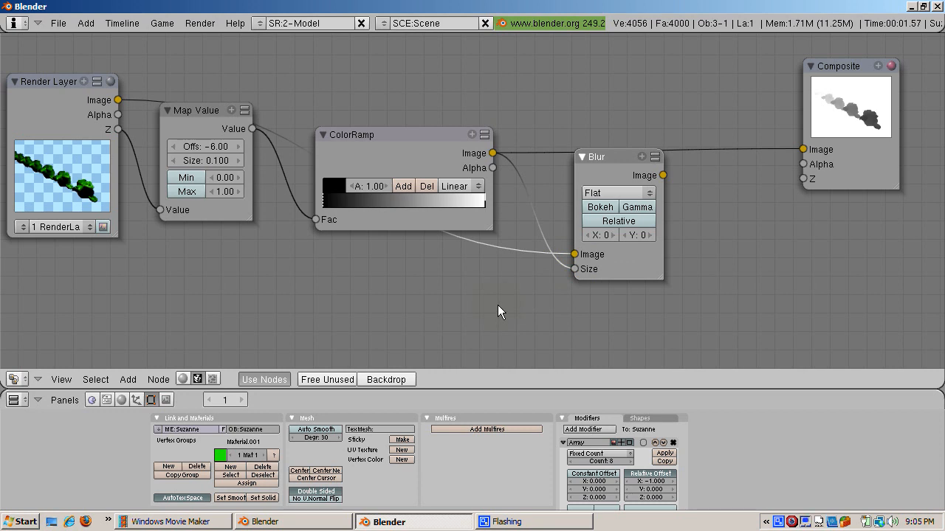
{"action": "mouse_move", "coordinate": [651, 307]}
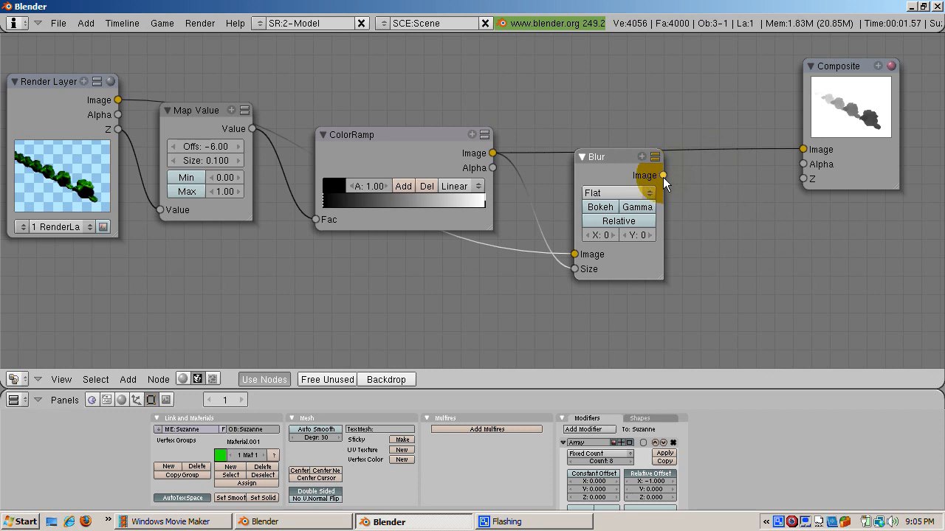
{"action": "left_click_drag", "start_coordinate": [661, 174], "coordinate": [803, 147]}
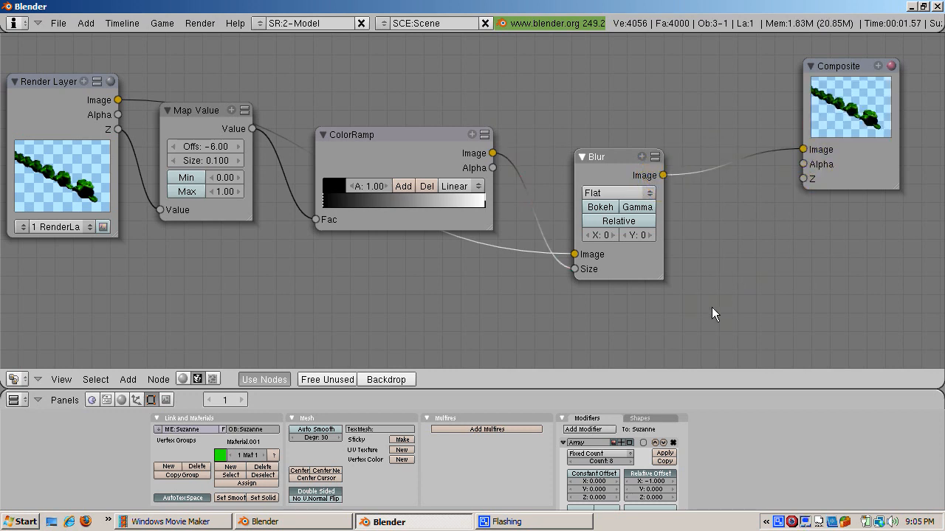
{"action": "mouse_move", "coordinate": [619, 254]}
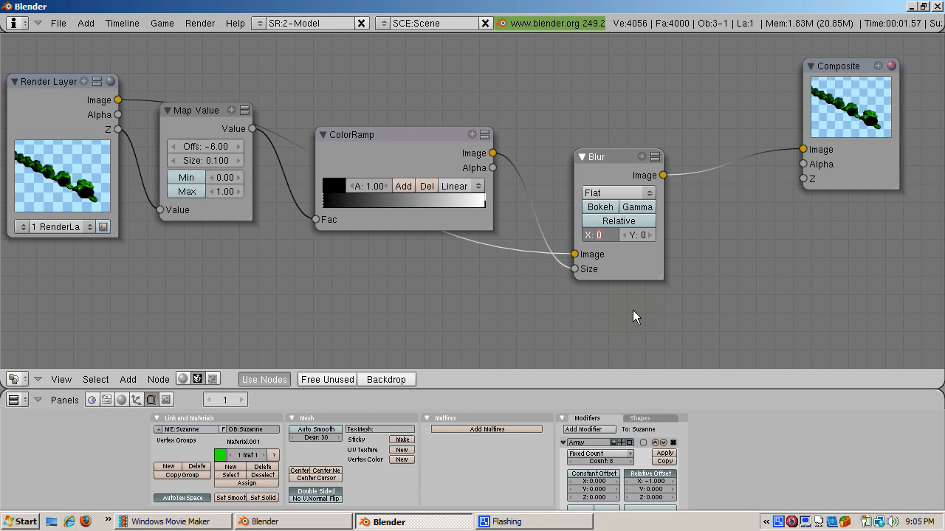
{"action": "left_click", "coordinate": [599, 234]}
{"action": "type", "text": "6"}
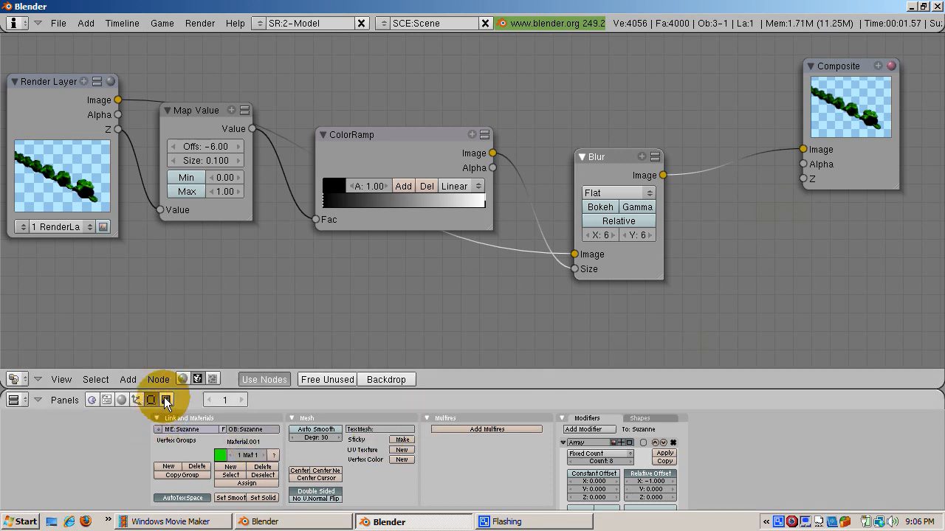
Enable Do Composite in the Render settings and start rendering the scene.
{"action": "left_click", "coordinate": [165, 398]}
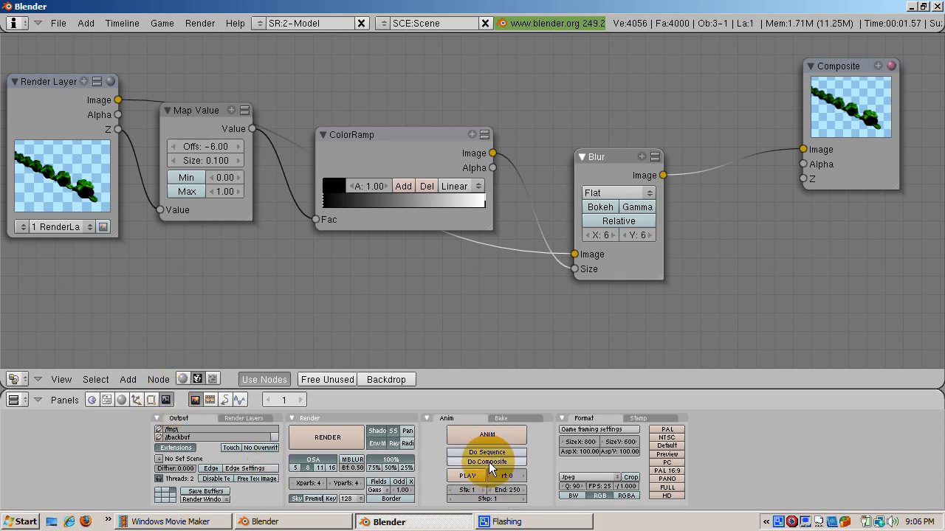
{"action": "mouse_move", "coordinate": [508, 310]}
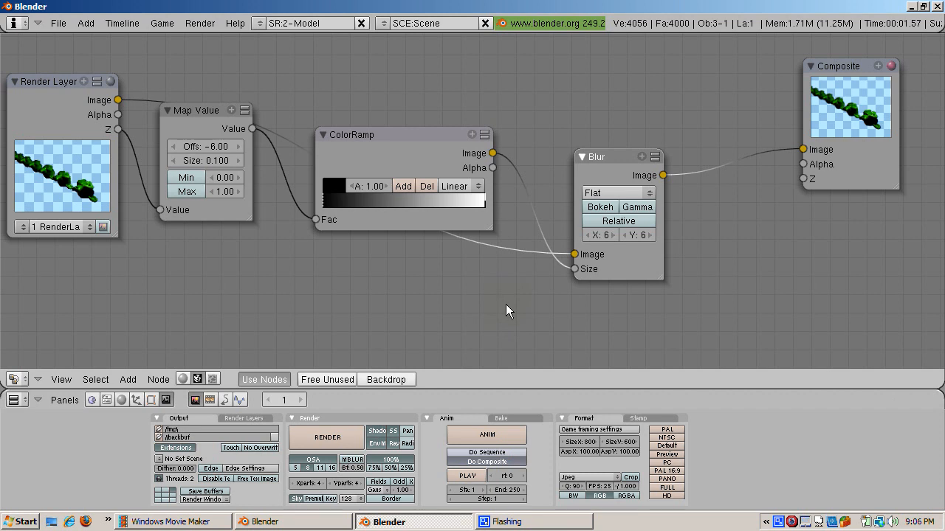
{"action": "left_click", "coordinate": [328, 437]}
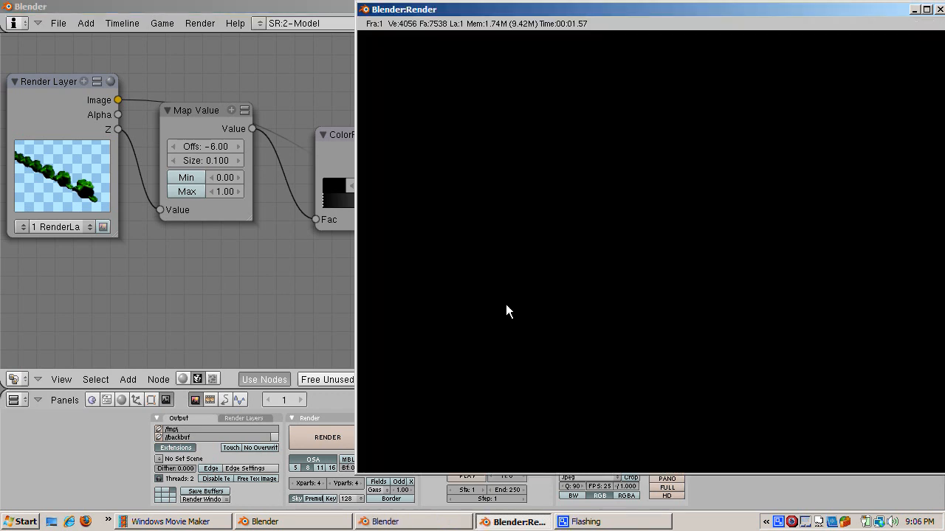